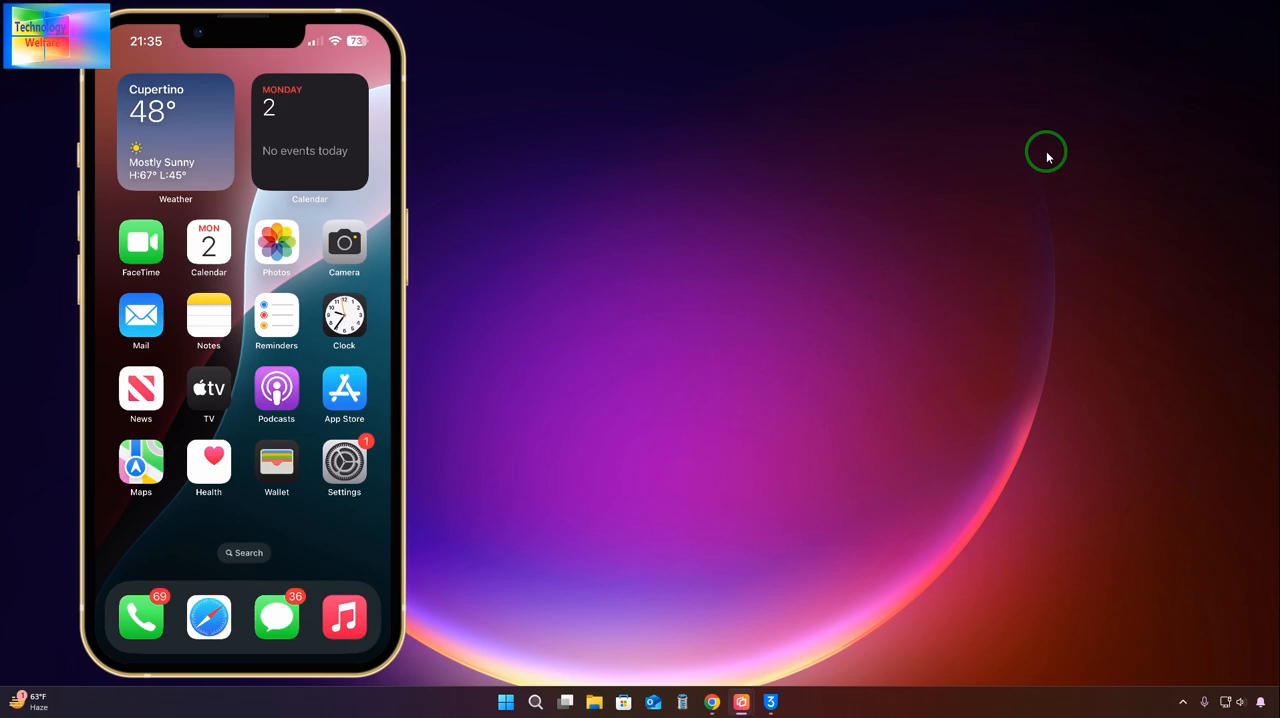
- Reach the mirrored iPhone's Software Update page showing iOS 18.2 up to date
{"action": "left_click", "coordinate": [344, 460]}
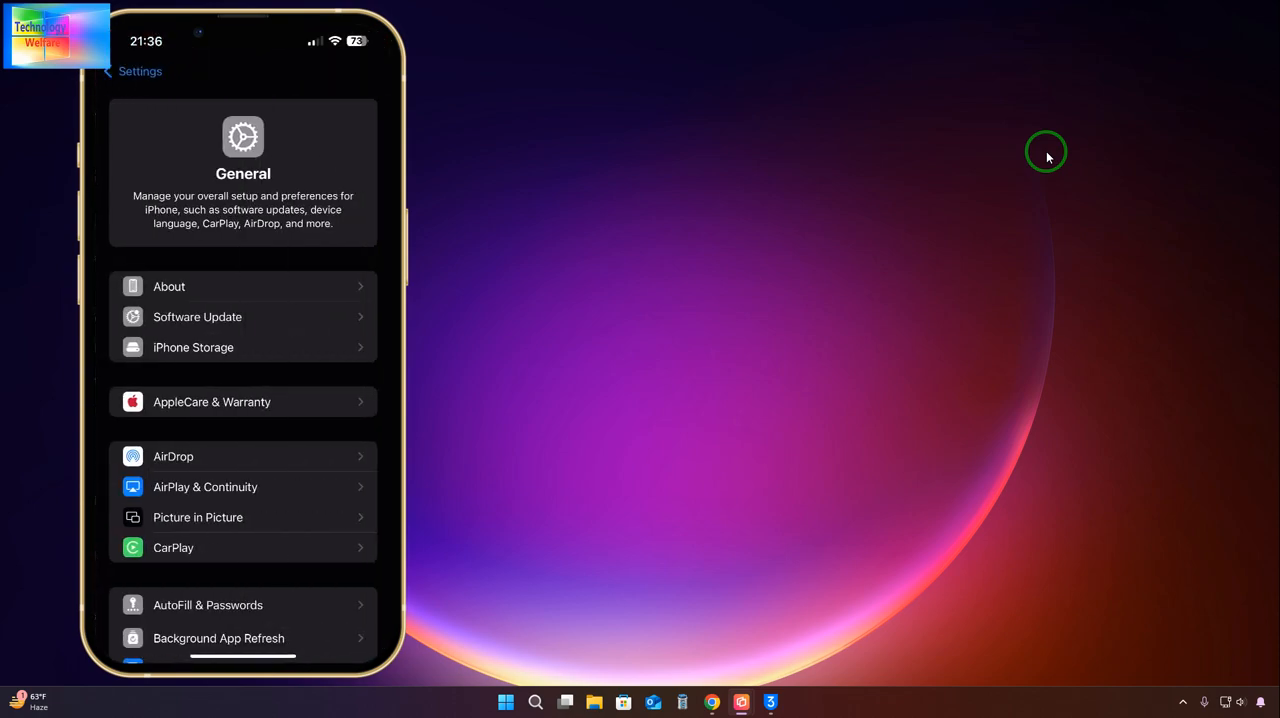
{"action": "scroll", "scroll_direction": "down", "scroll_amount": 3}
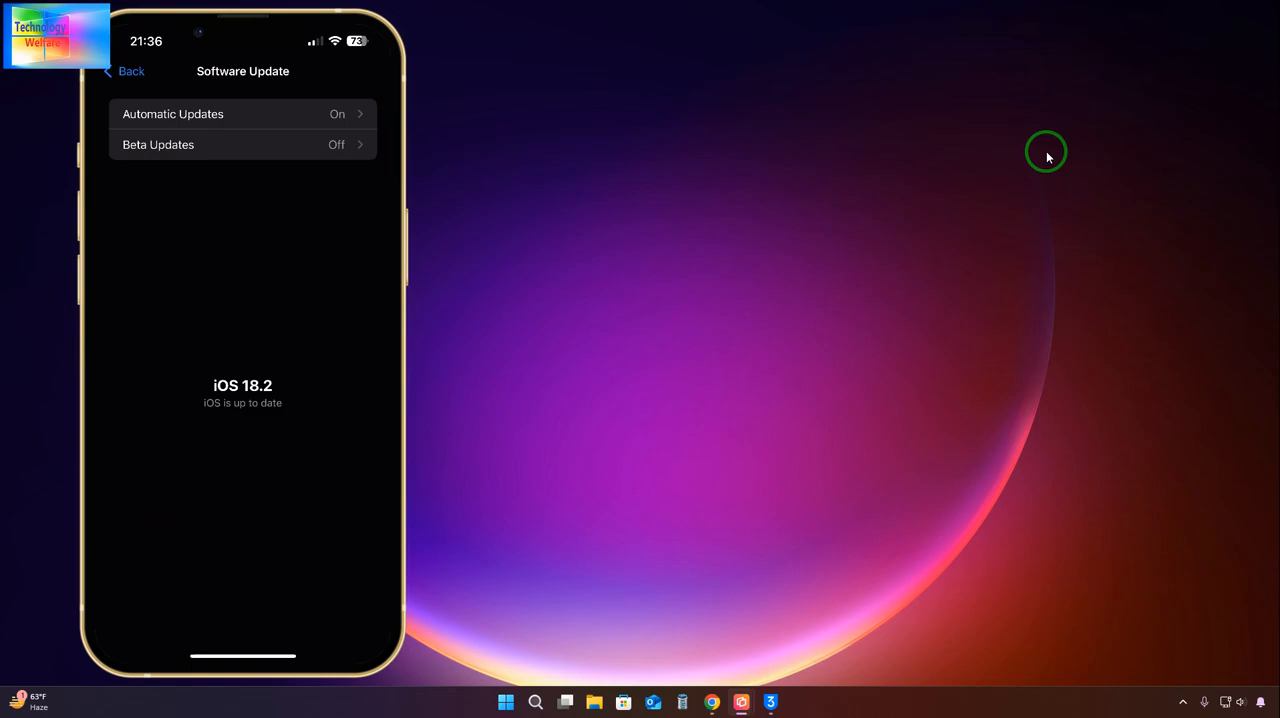
{"action": "left_click", "coordinate": [158, 144]}
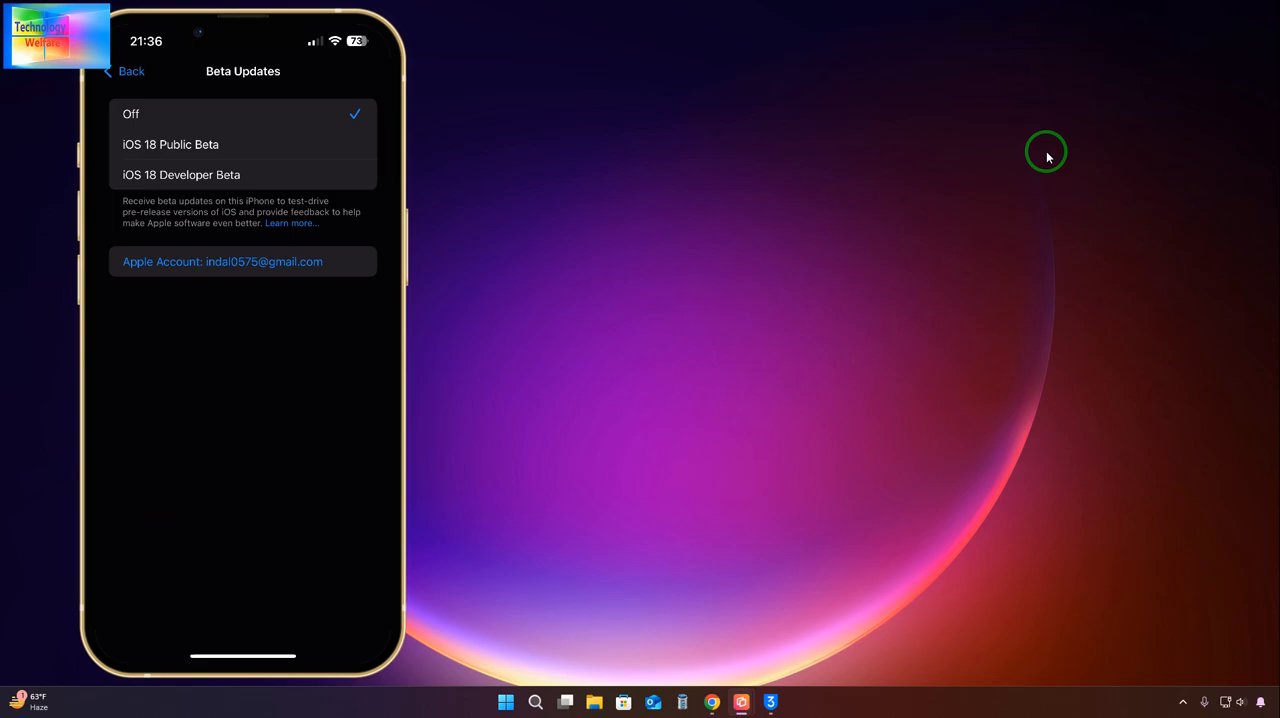
{"action": "left_click", "coordinate": [126, 72]}
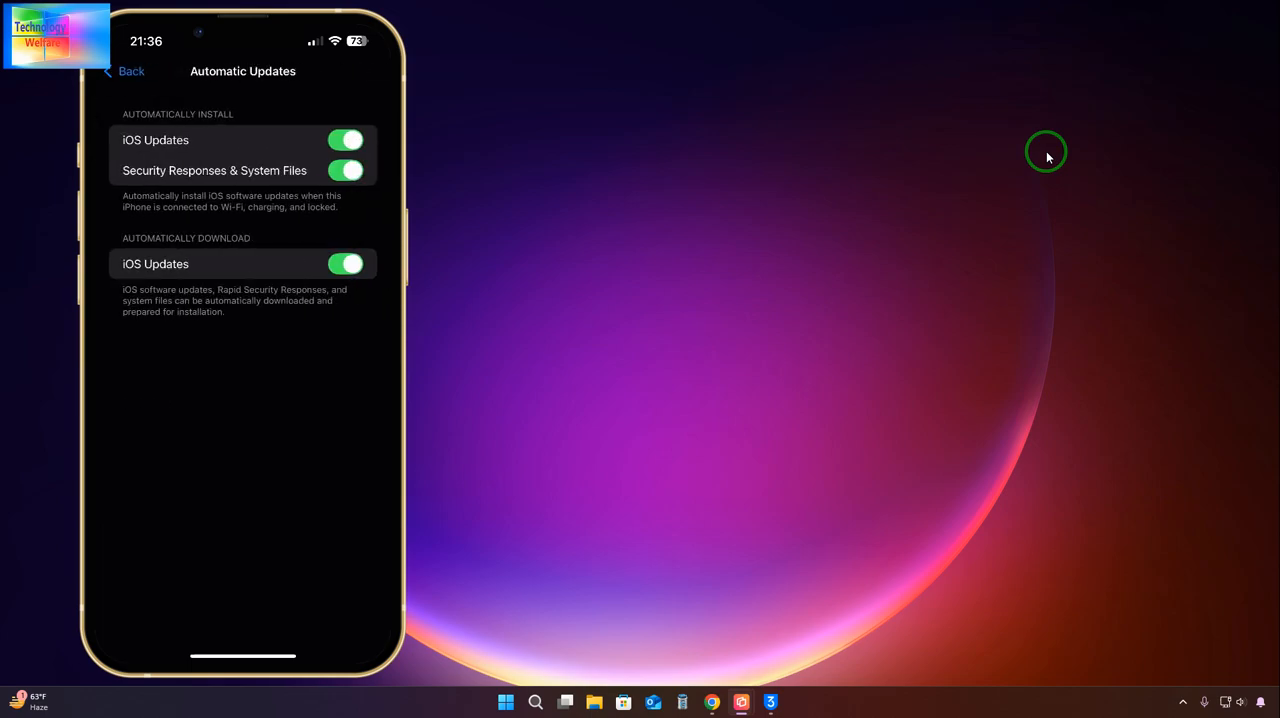
{"action": "left_click", "coordinate": [128, 72]}
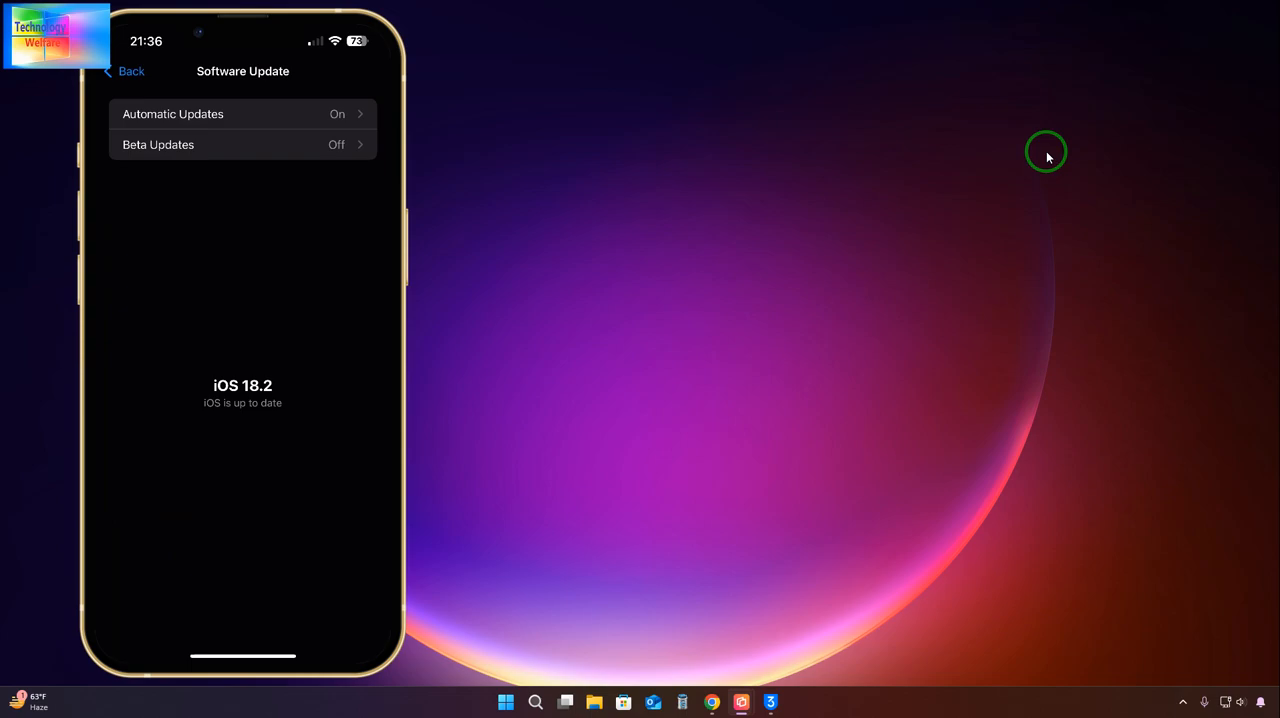
{"action": "mouse_move", "coordinate": [1040, 118]}
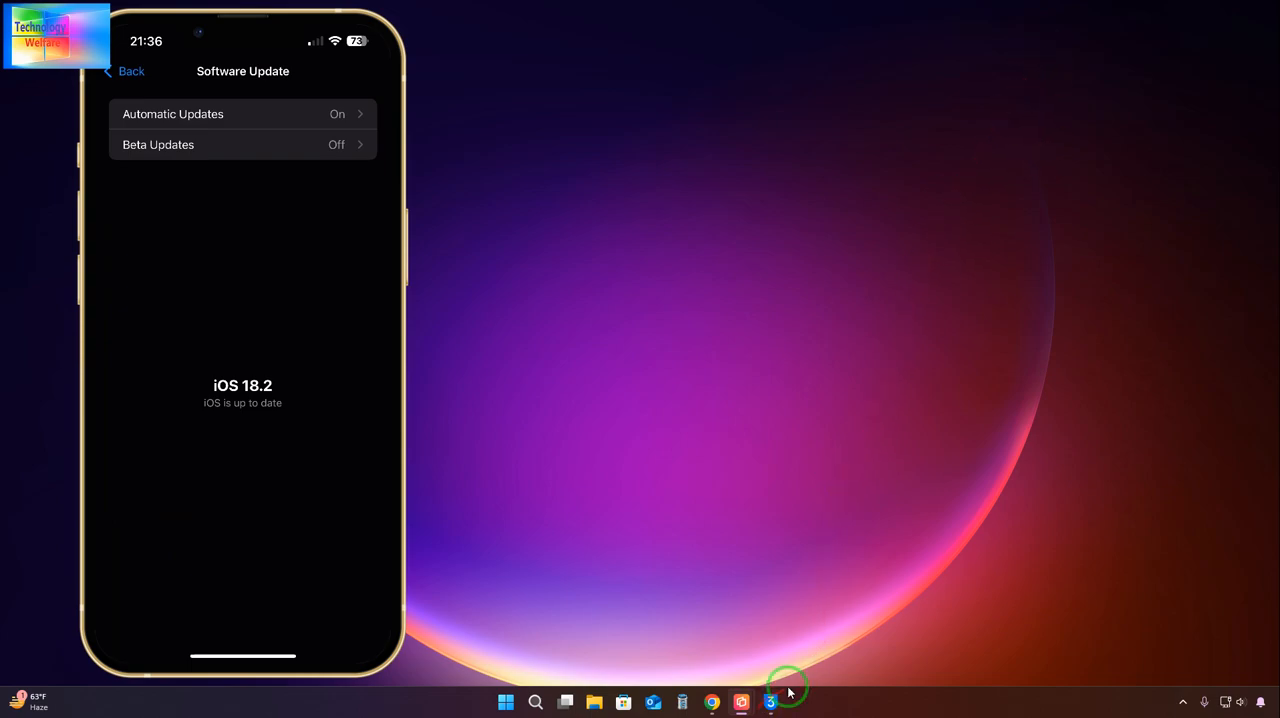
- Bring 3uTools forward, enter Smart Flash and dismiss the Clean Flash Completed message
{"action": "left_click", "coordinate": [770, 700]}
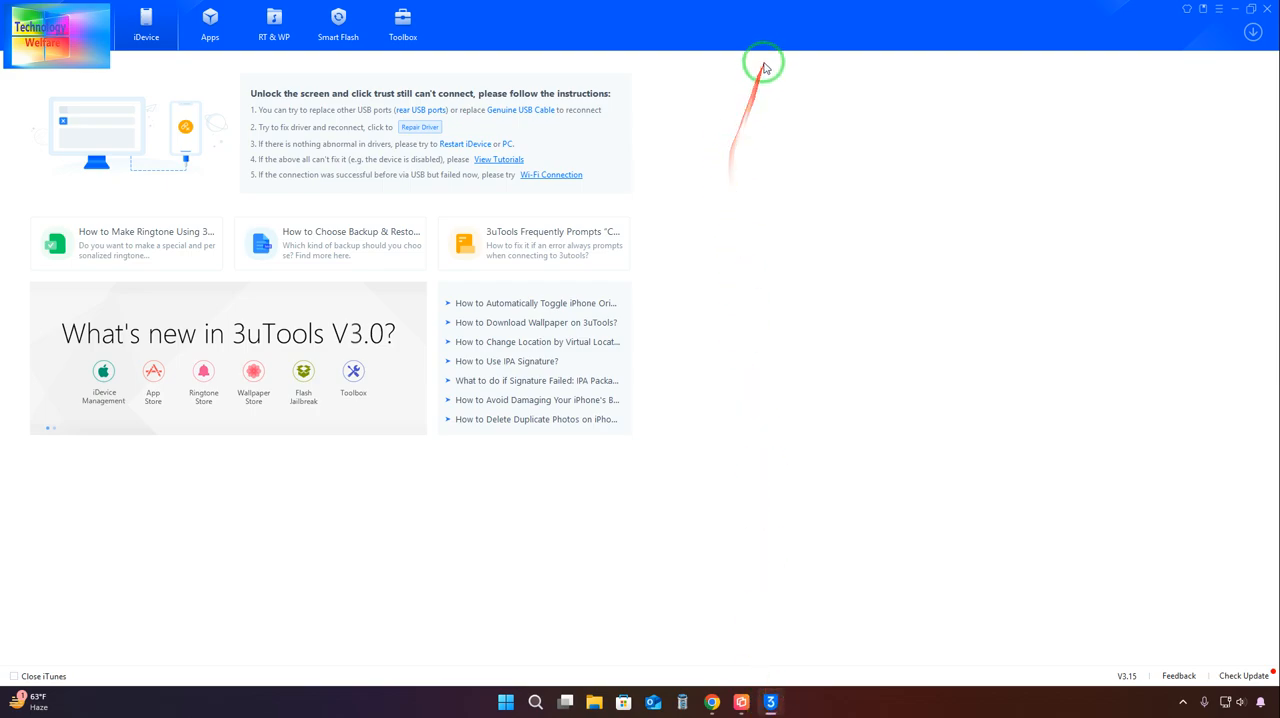
{"action": "mouse_move", "coordinate": [1248, 8]}
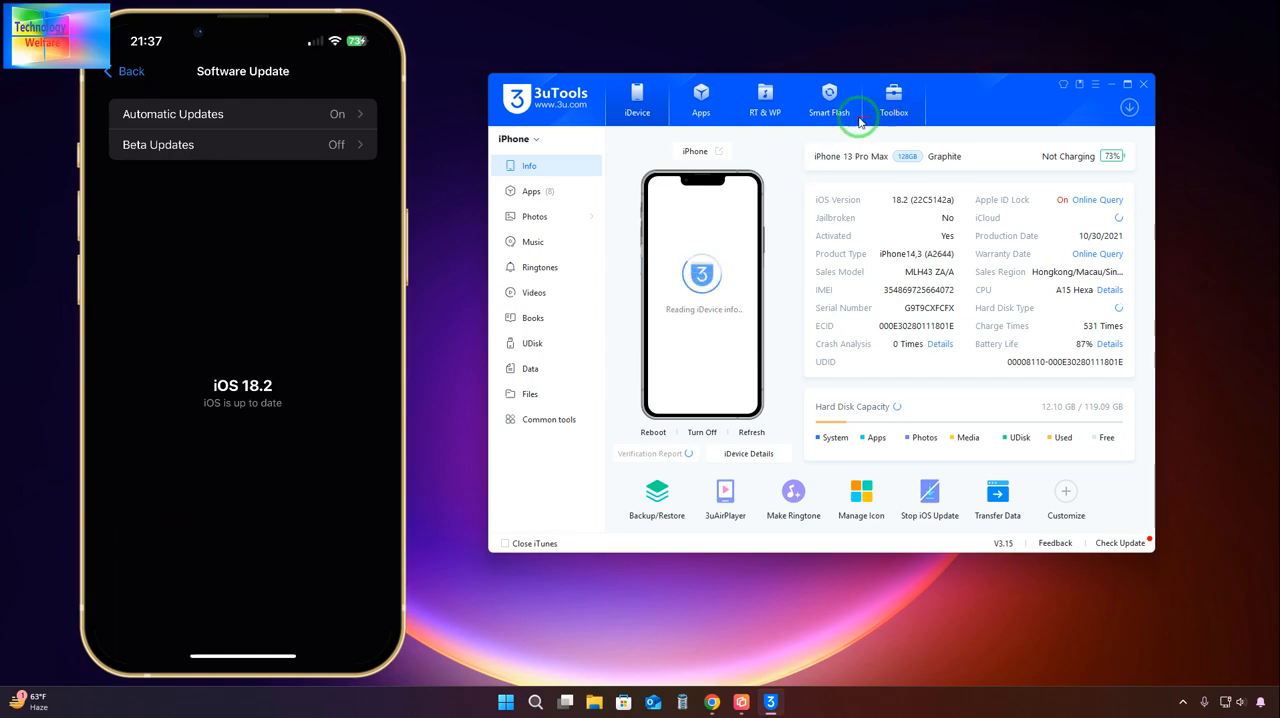
{"action": "left_click", "coordinate": [828, 98]}
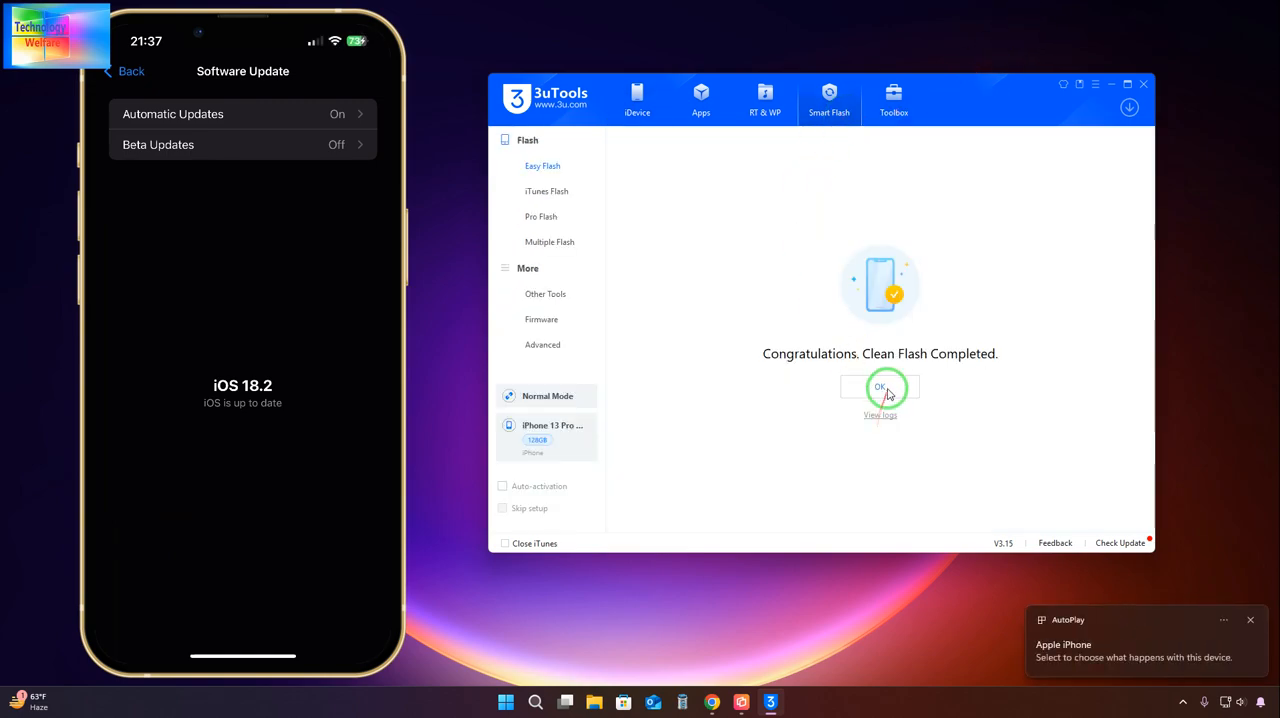
{"action": "left_click", "coordinate": [880, 388]}
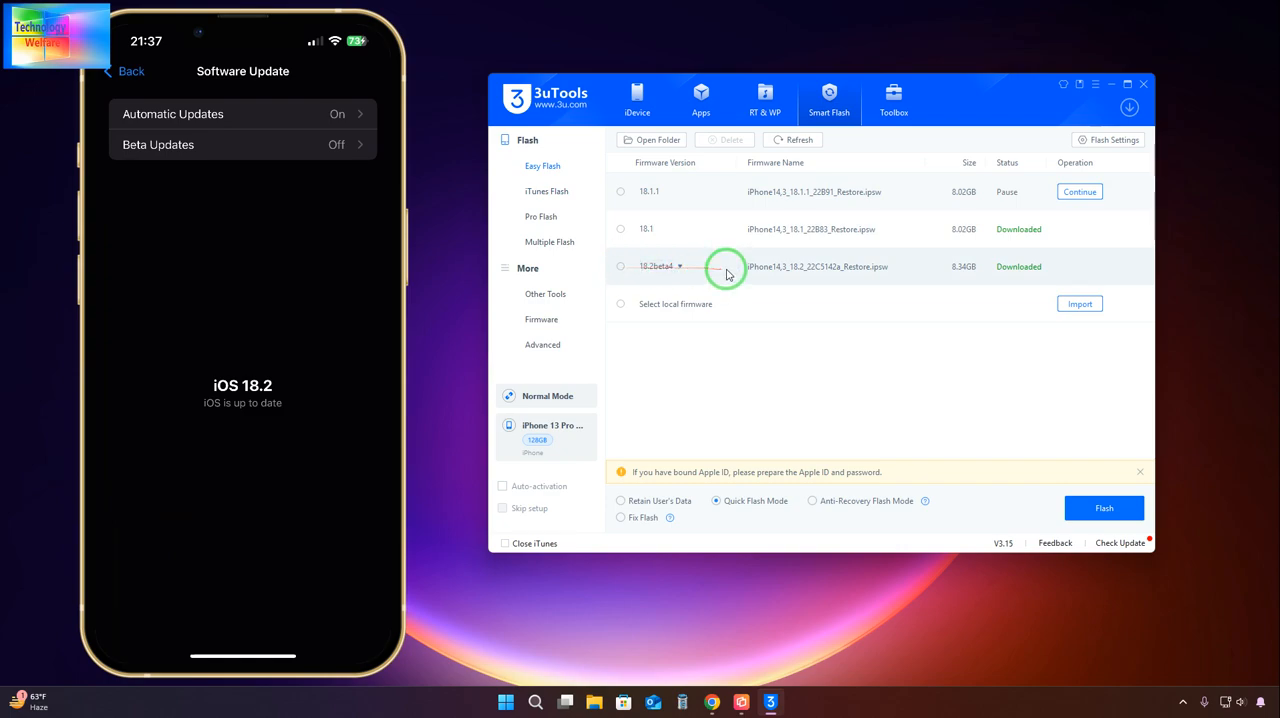
- Review the 18.2beta list, then select iOS 18.1.1 as the firmware to flash
{"action": "left_click", "coordinate": [680, 266]}
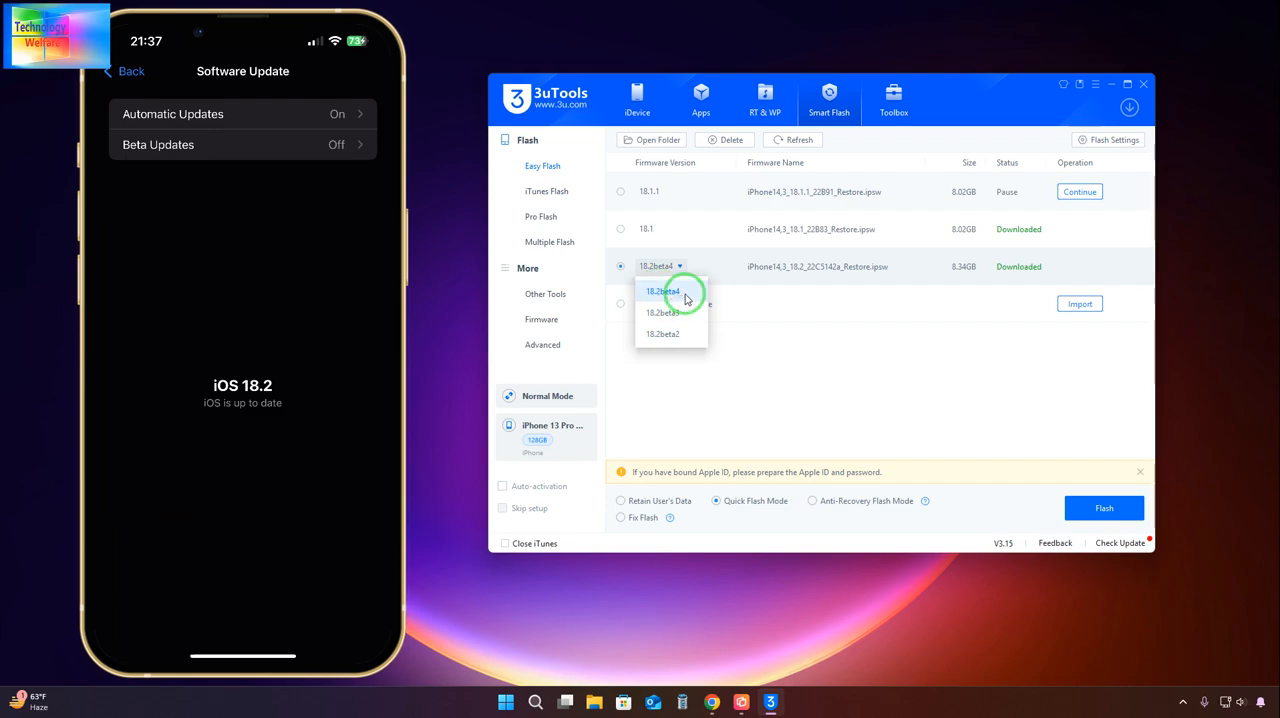
{"action": "left_click", "coordinate": [664, 292]}
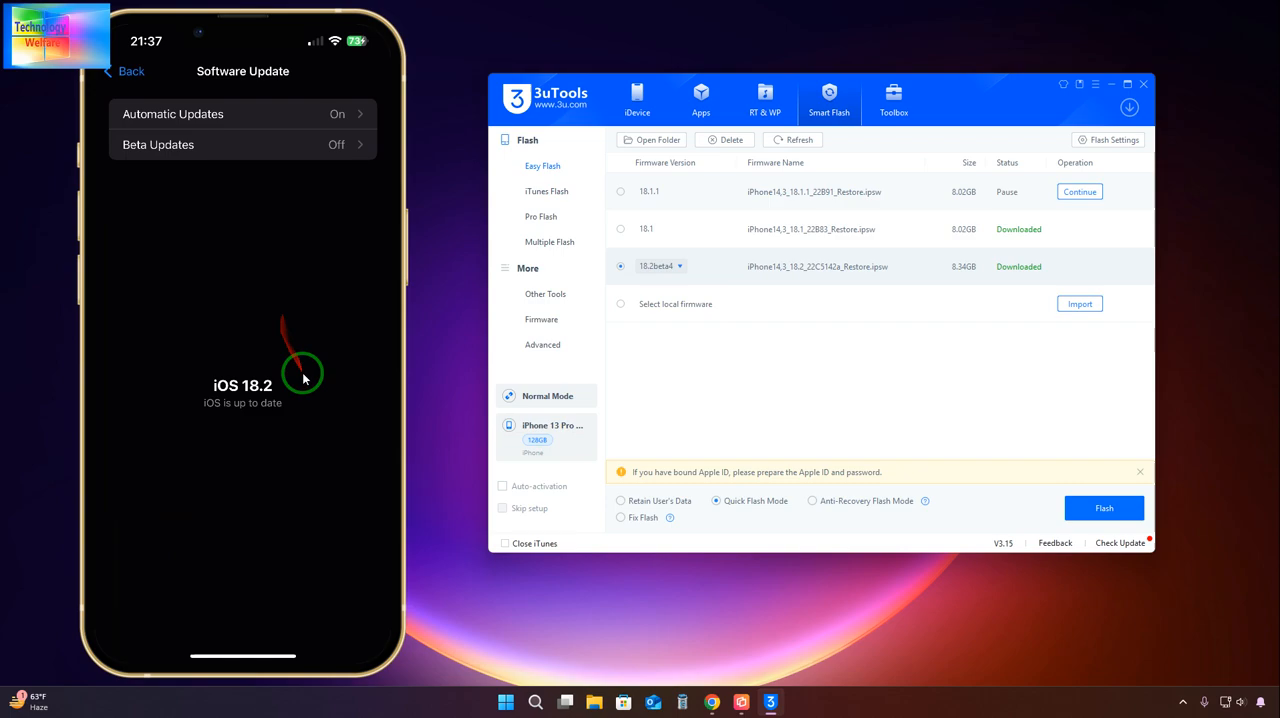
{"action": "left_click", "coordinate": [620, 228]}
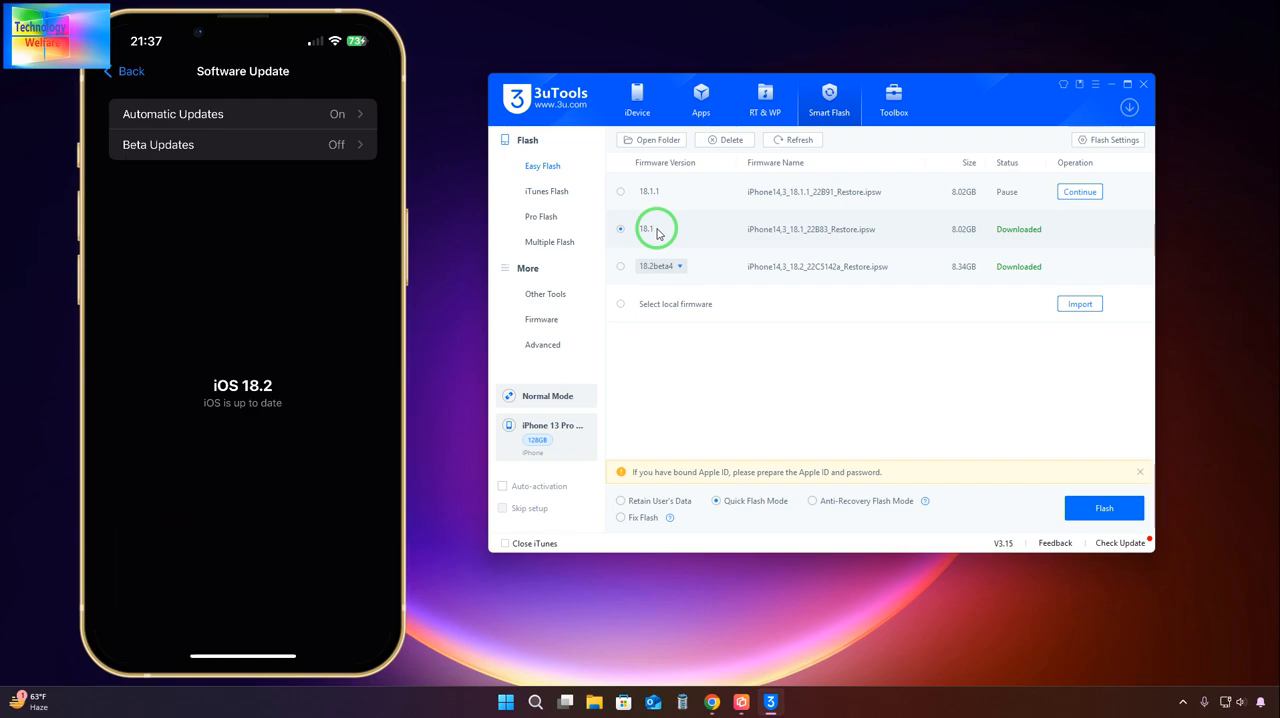
{"action": "left_click", "coordinate": [644, 192]}
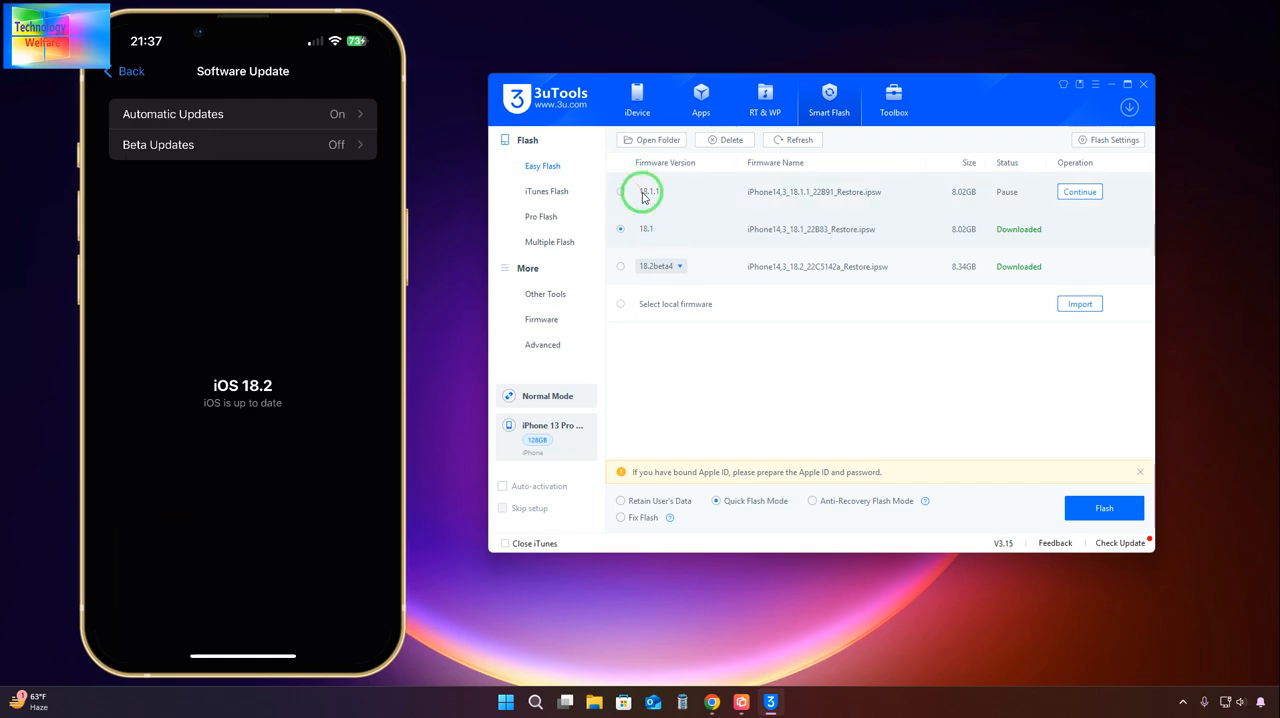
{"action": "mouse_move", "coordinate": [668, 204]}
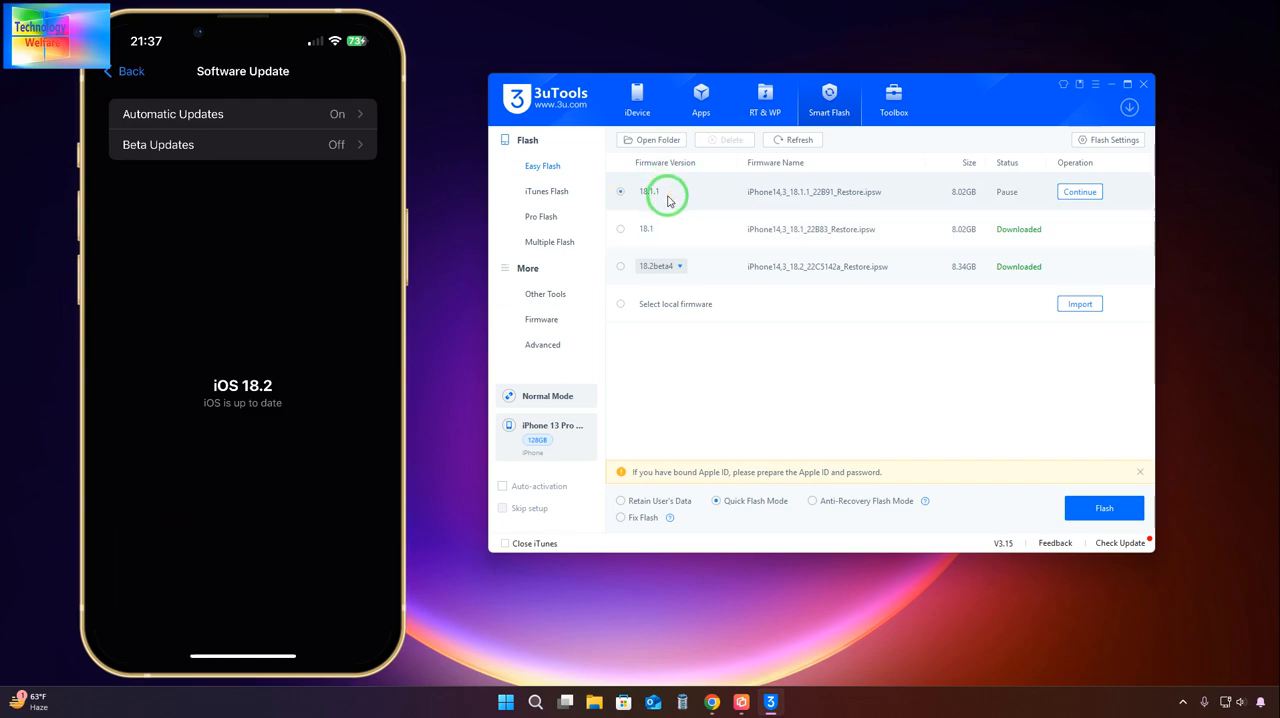
{"action": "left_click", "coordinate": [1080, 192]}
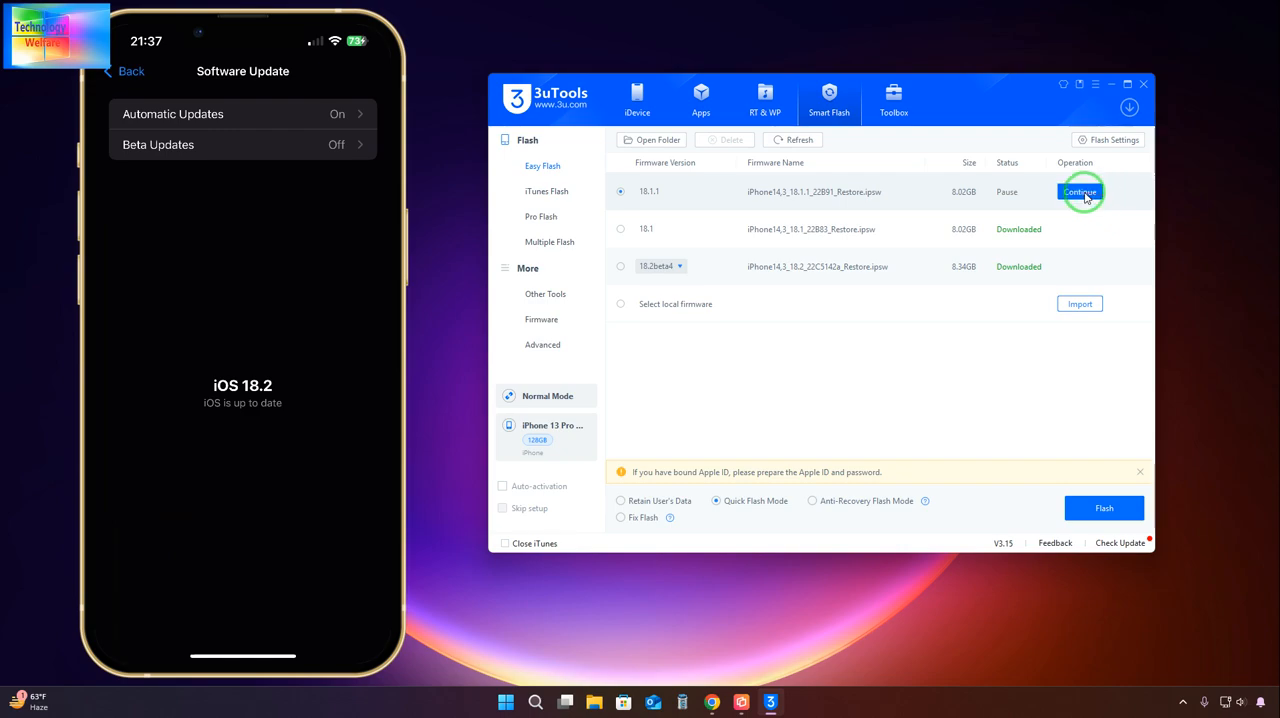
- Resume the paused iOS 18.1.1 firmware download
{"action": "left_click", "coordinate": [1080, 192]}
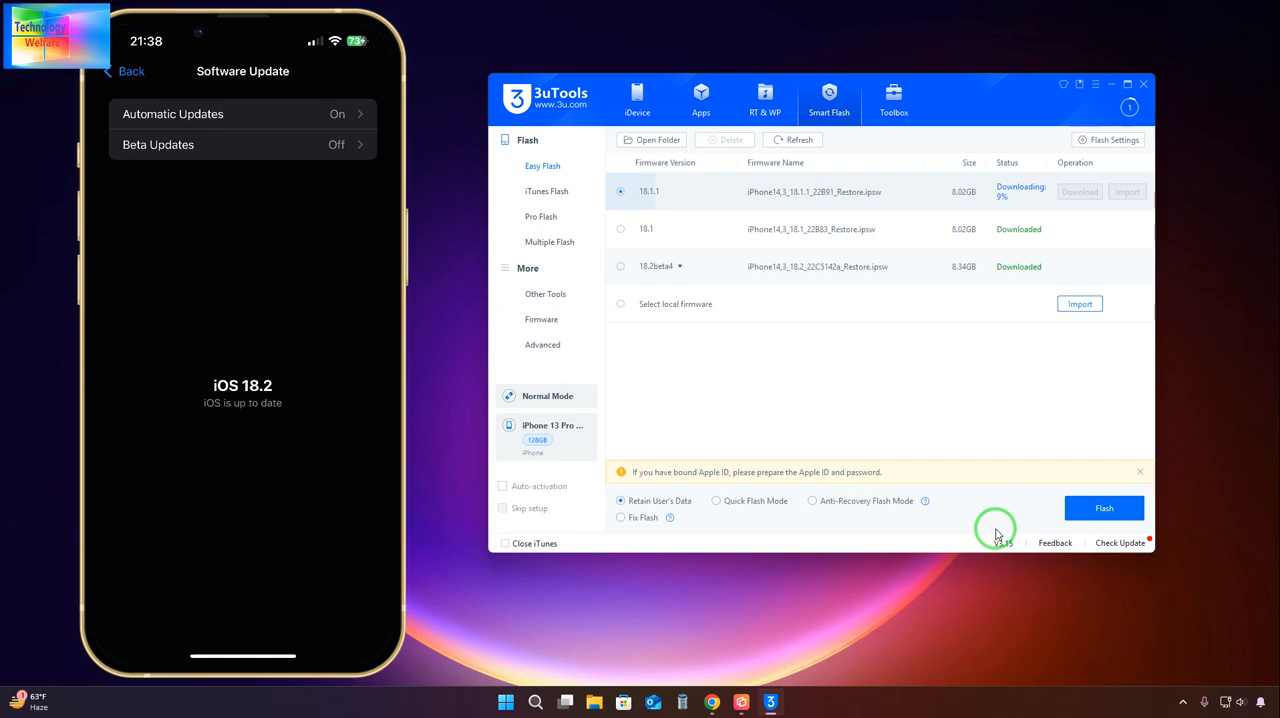
{"action": "mouse_move", "coordinate": [764, 492]}
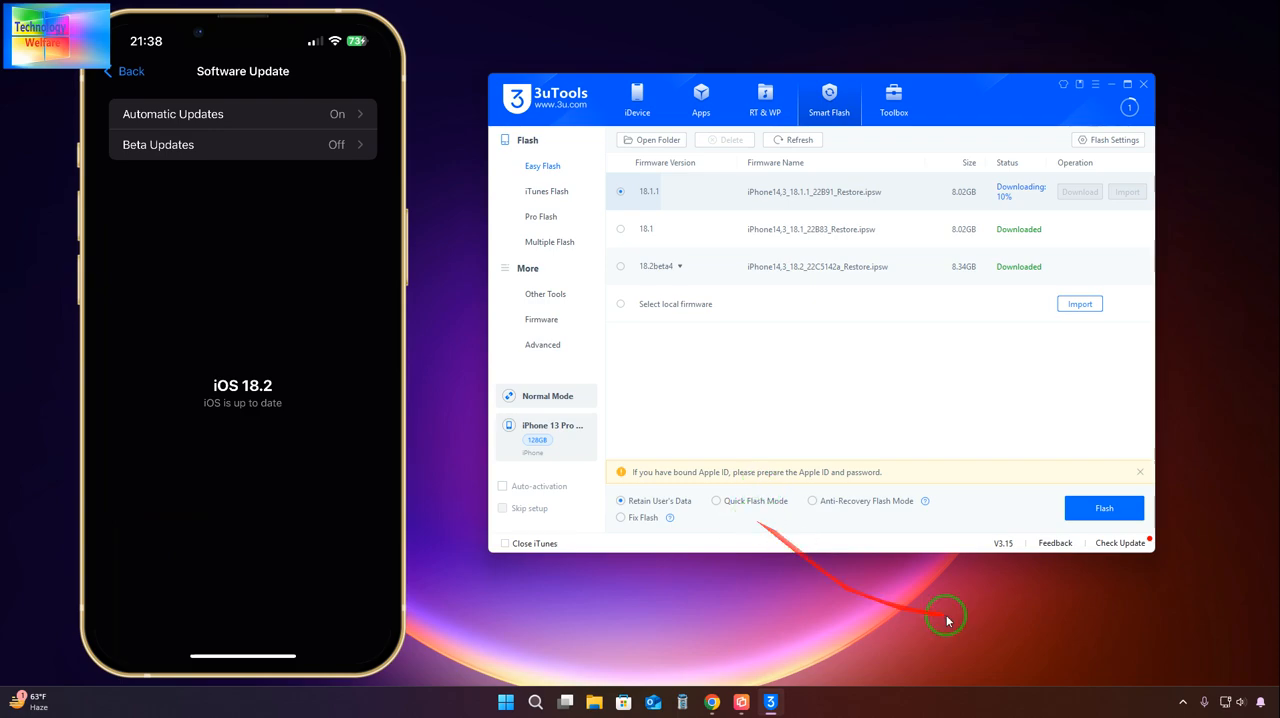
{"action": "mouse_move", "coordinate": [674, 594]}
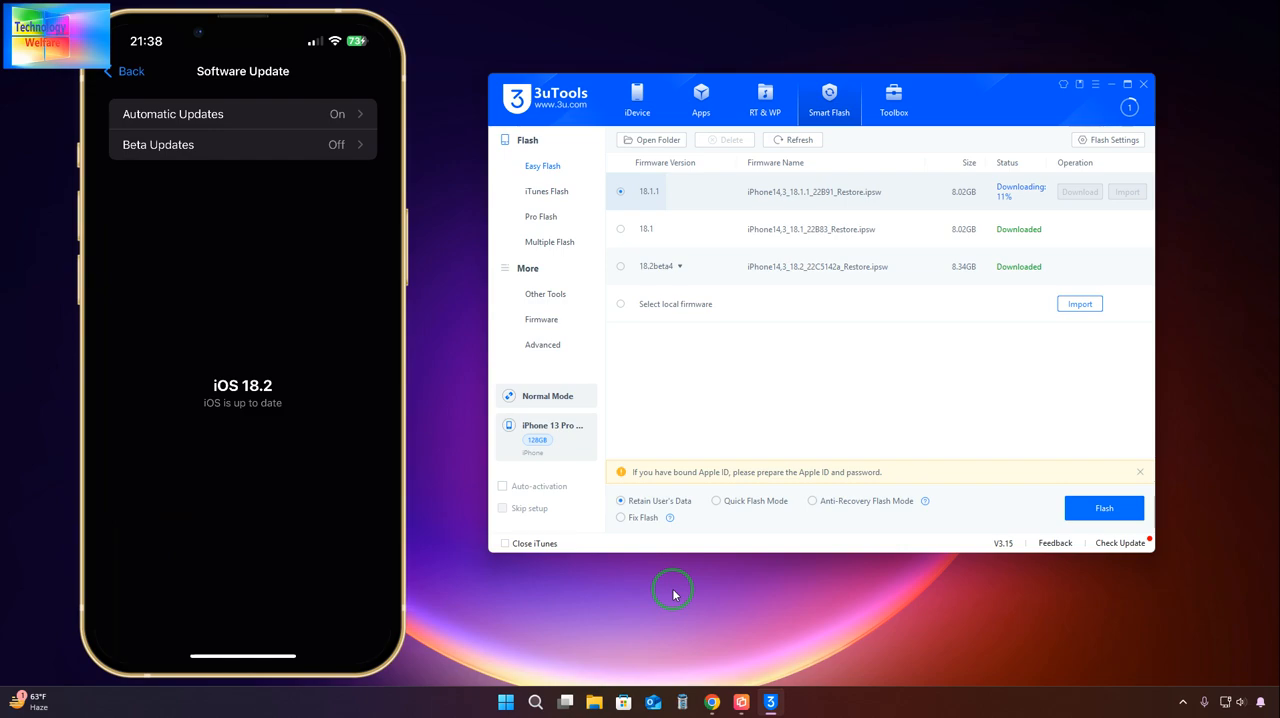
{"action": "mouse_move", "coordinate": [640, 554]}
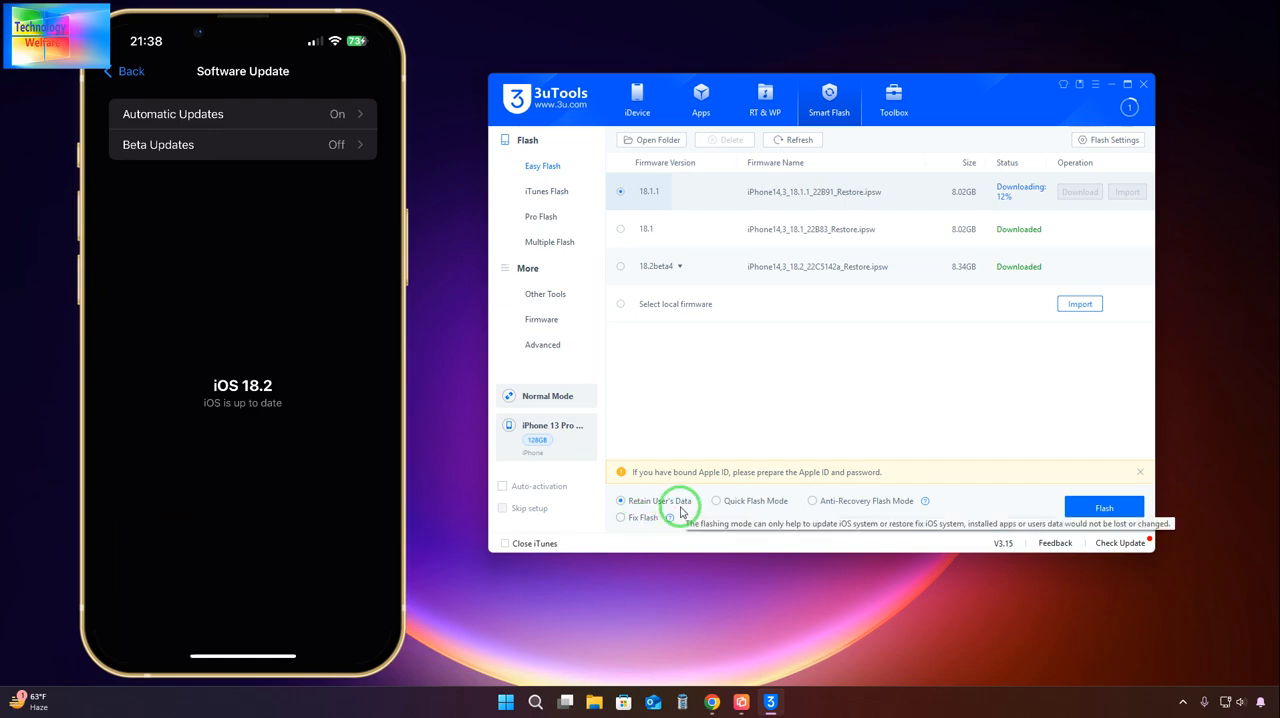
{"action": "mouse_move", "coordinate": [910, 304]}
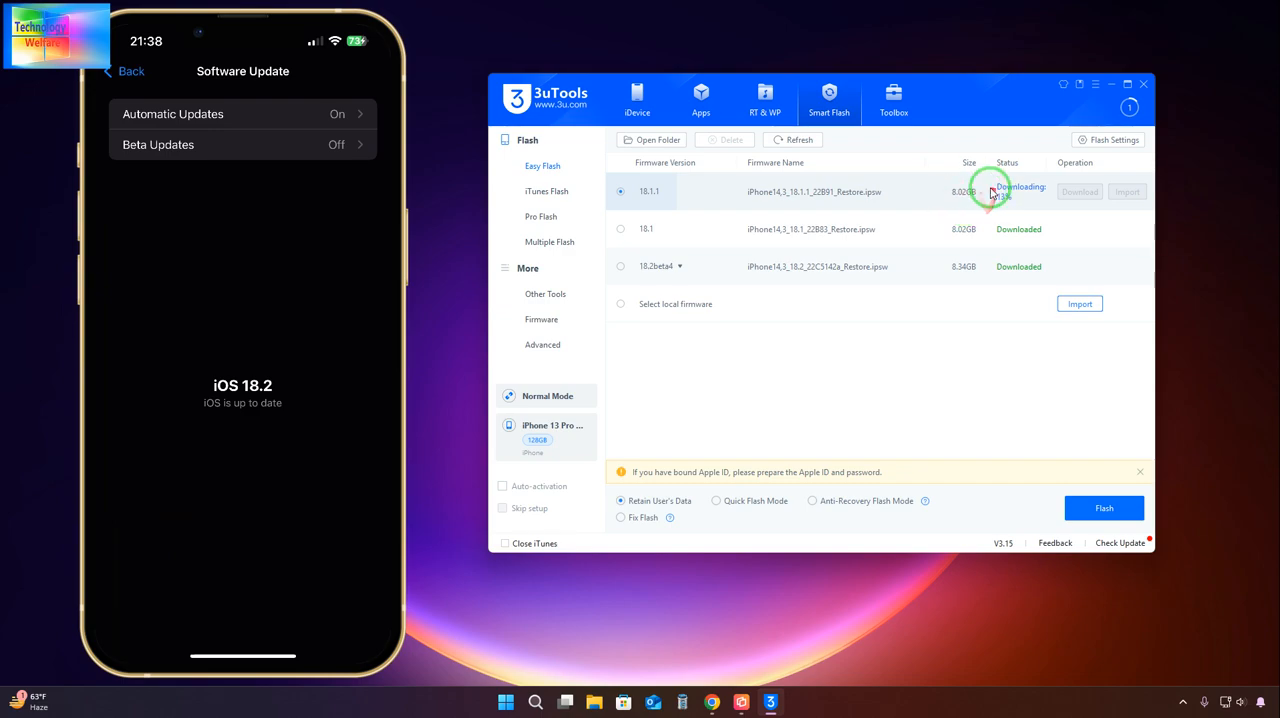
{"action": "mouse_move", "coordinate": [984, 200]}
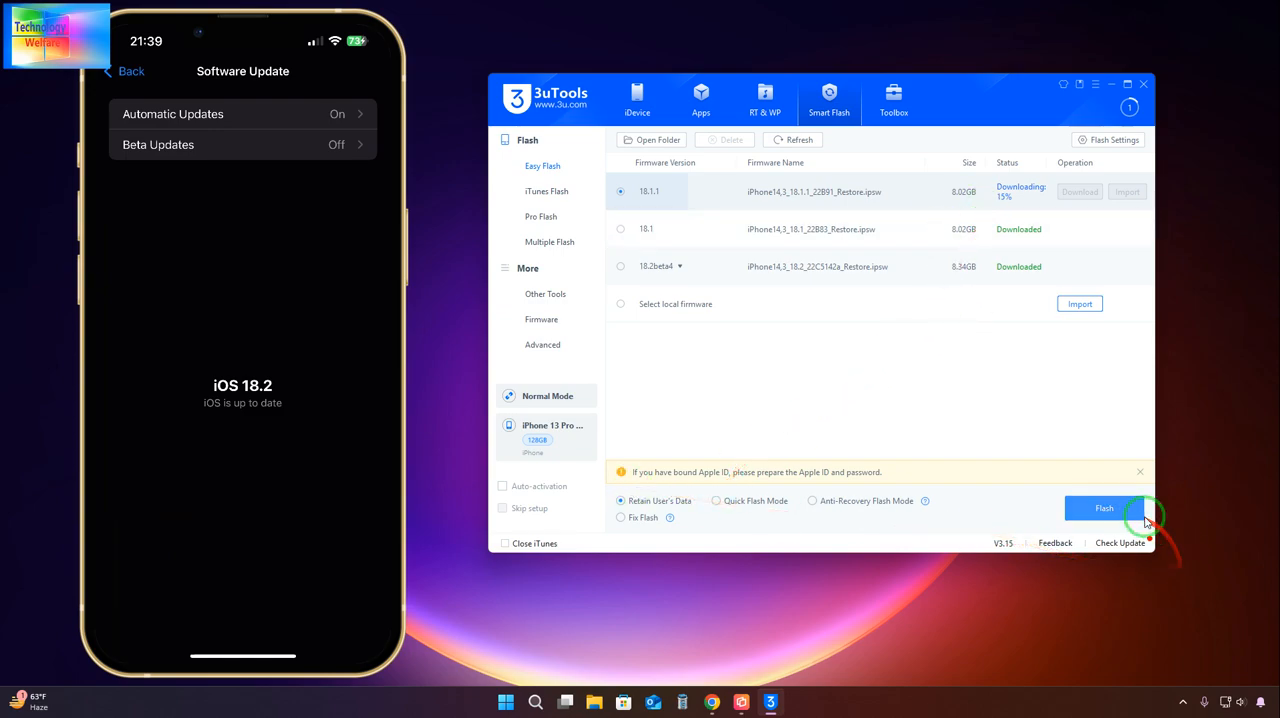
{"action": "mouse_move", "coordinate": [938, 484]}
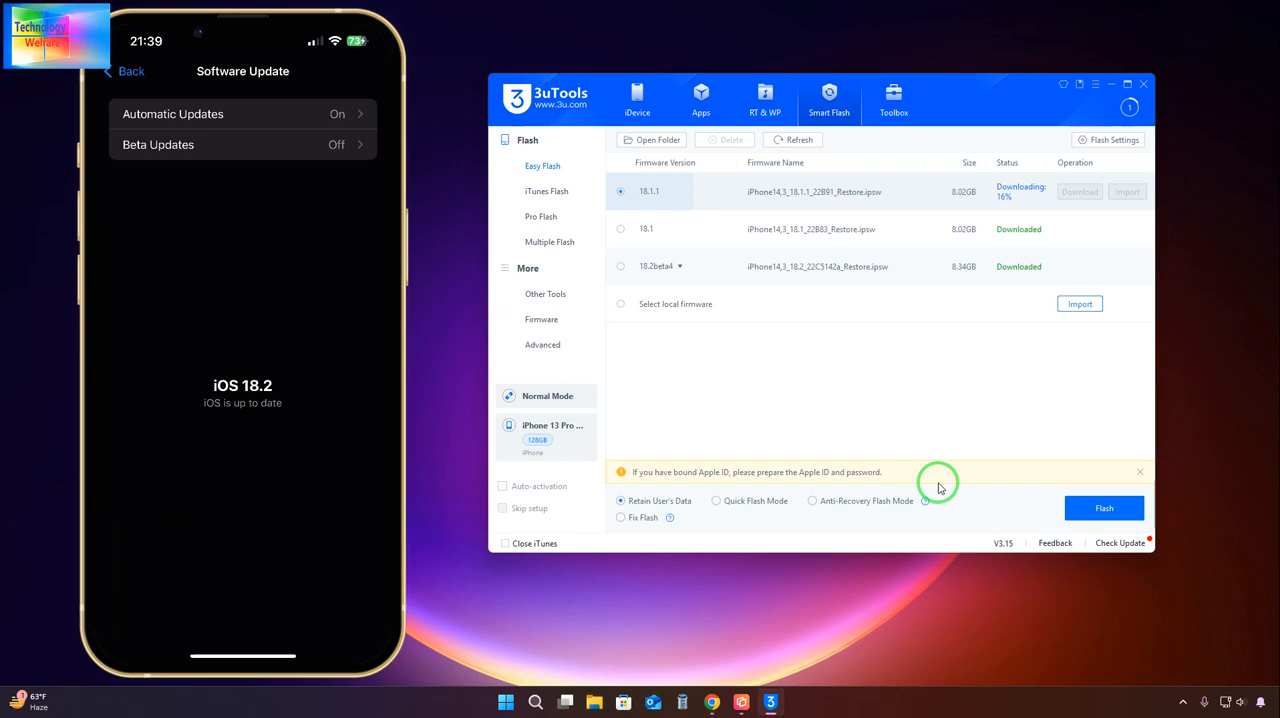
{"action": "mouse_move", "coordinate": [496, 292]}
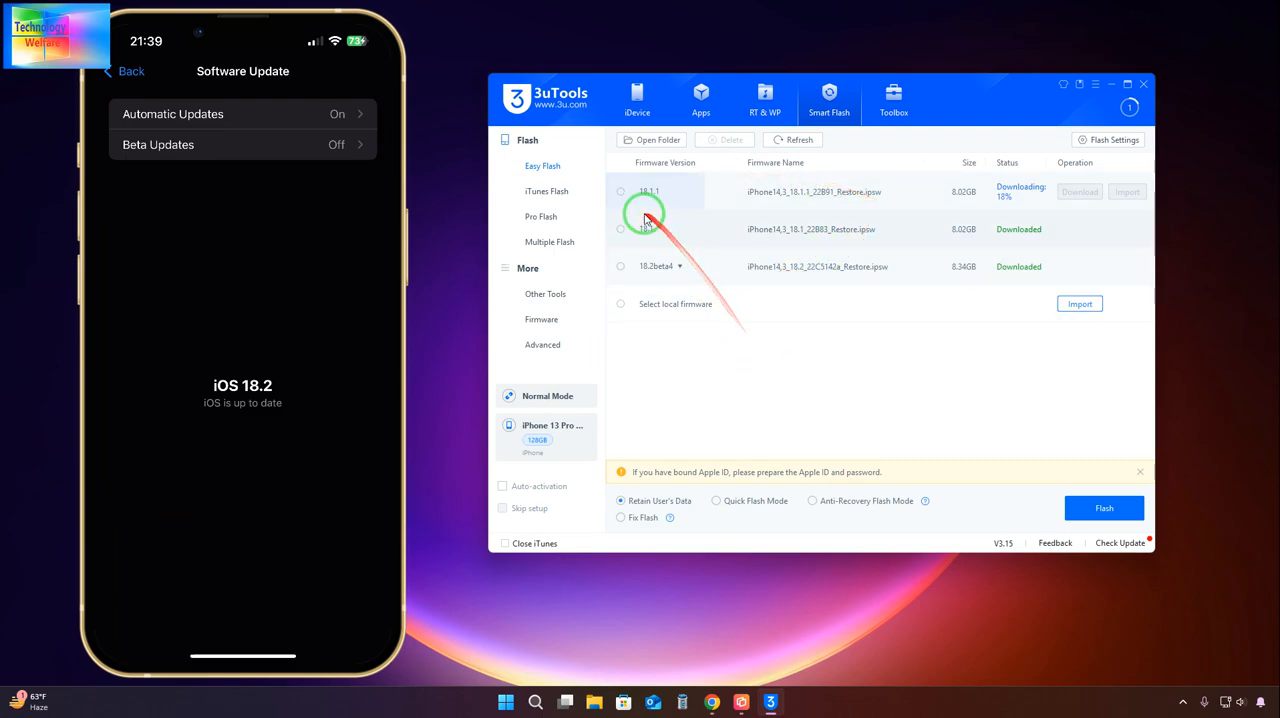
{"action": "mouse_move", "coordinate": [924, 318]}
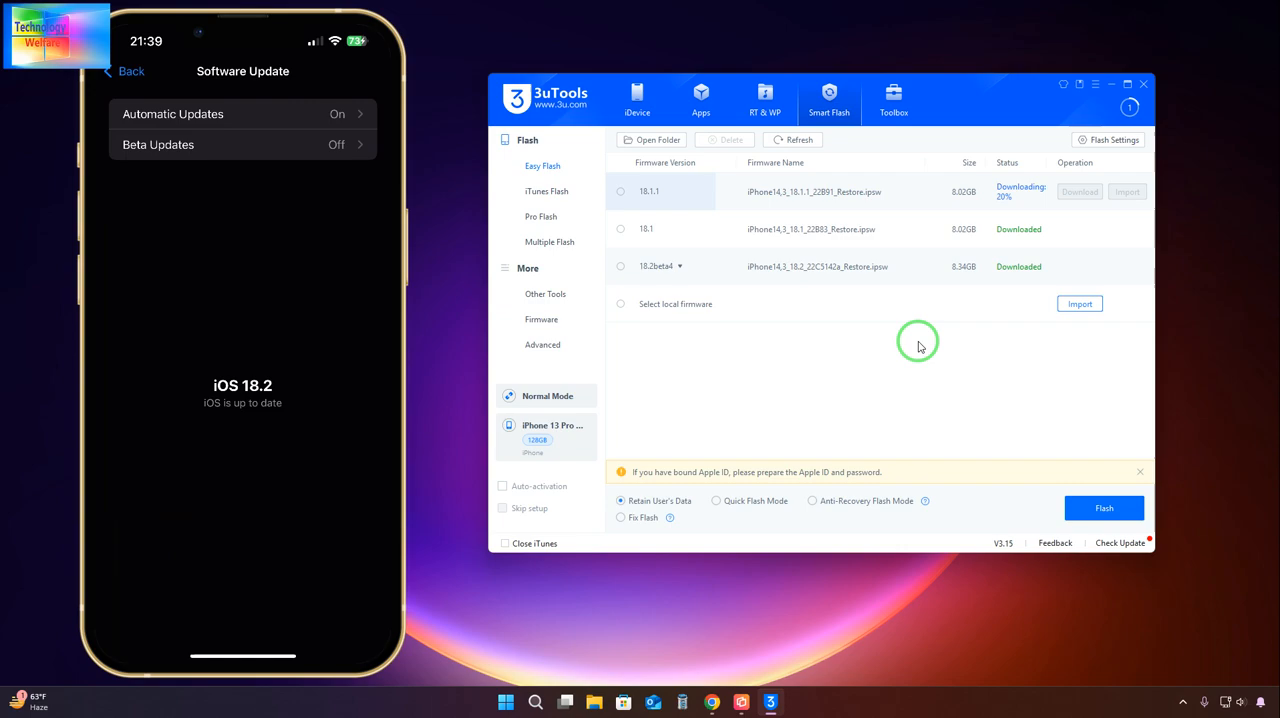
{"action": "mouse_move", "coordinate": [952, 332]}
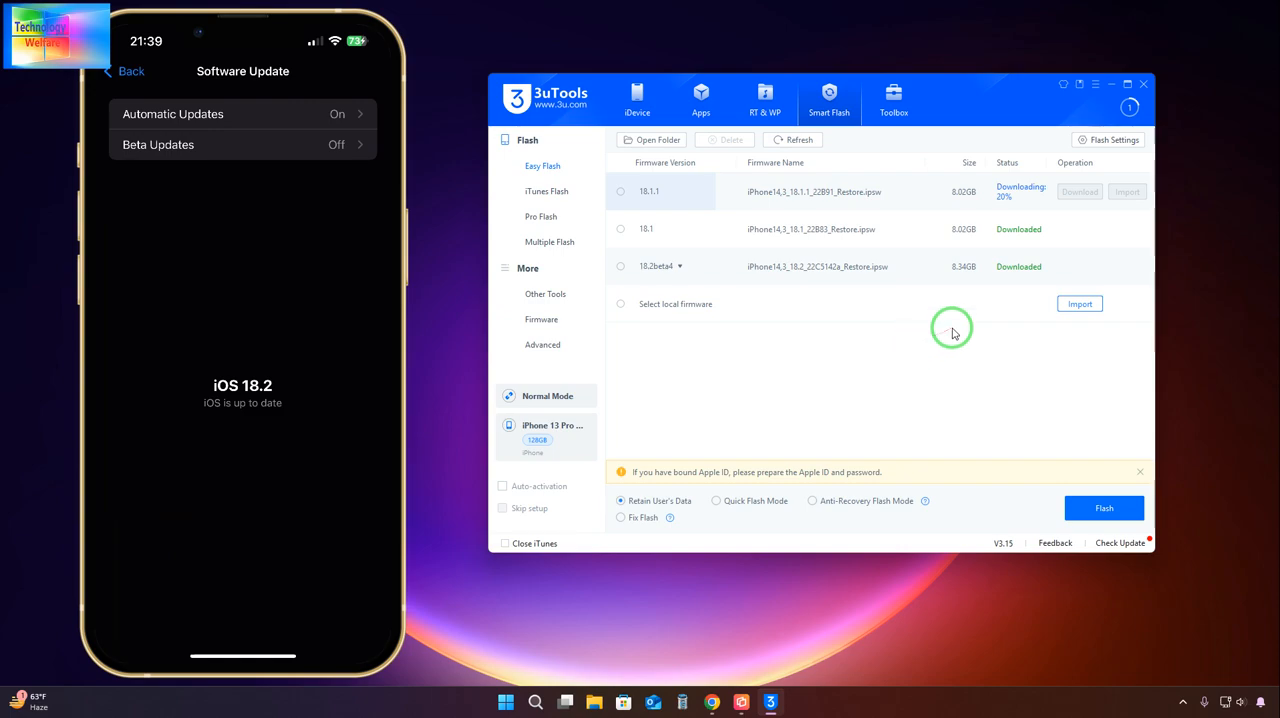